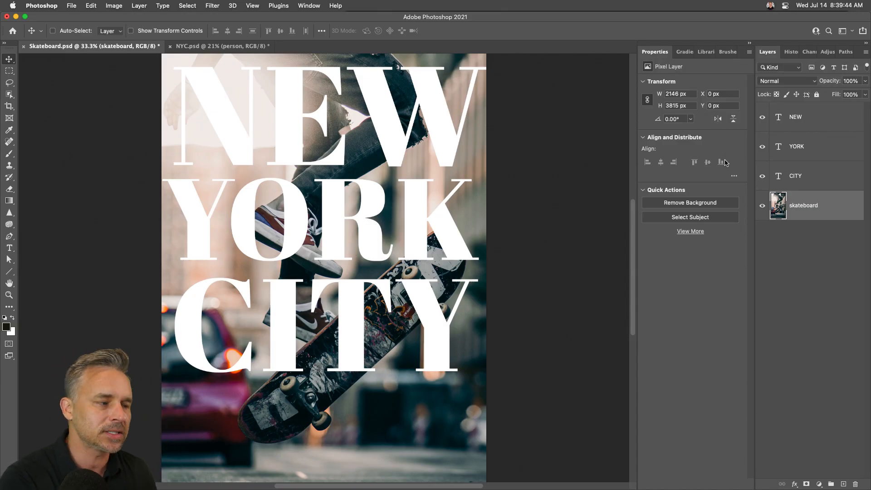
{"action": "mouse_move", "coordinate": [356, 111]}
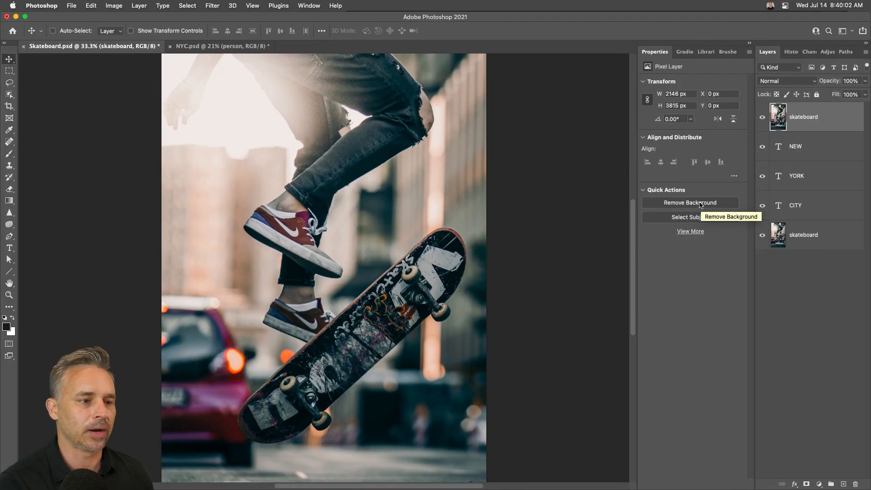
- Remove the background on the top skateboard copy, check its layer mask, then select the CITY text layer
{"action": "left_click", "coordinate": [690, 203]}
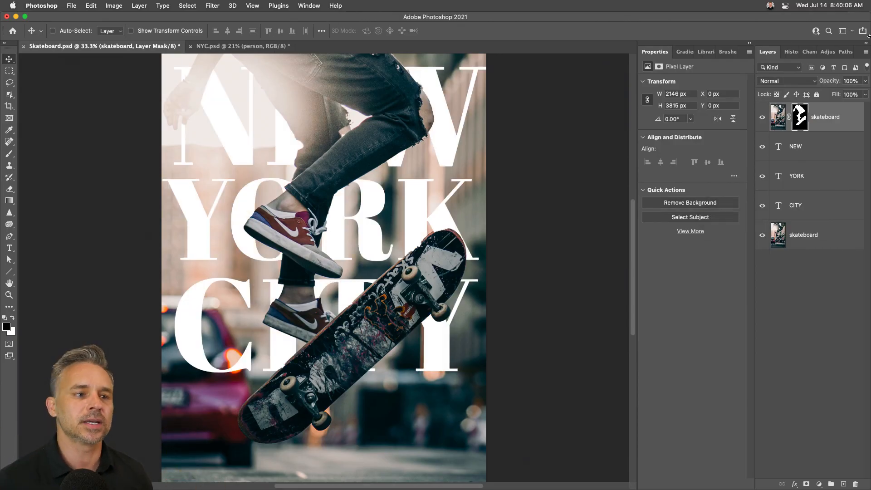
{"action": "key", "text": "Tab"}
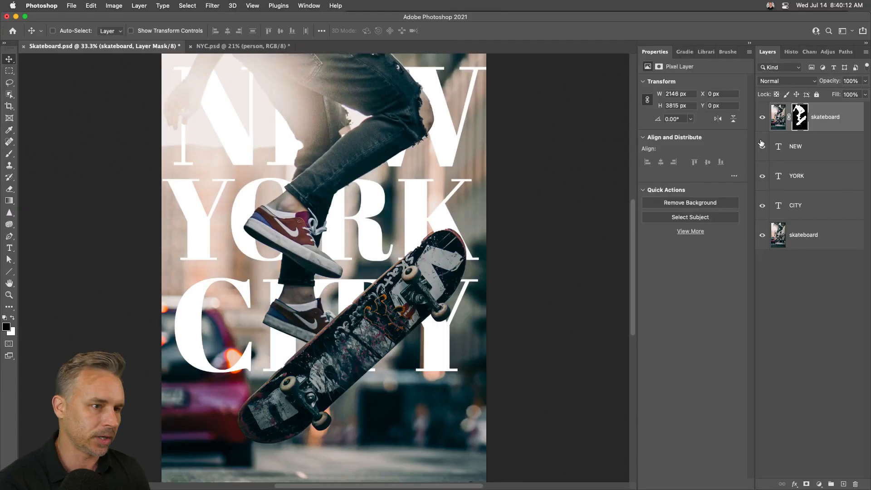
{"action": "left_click", "coordinate": [799, 117]}
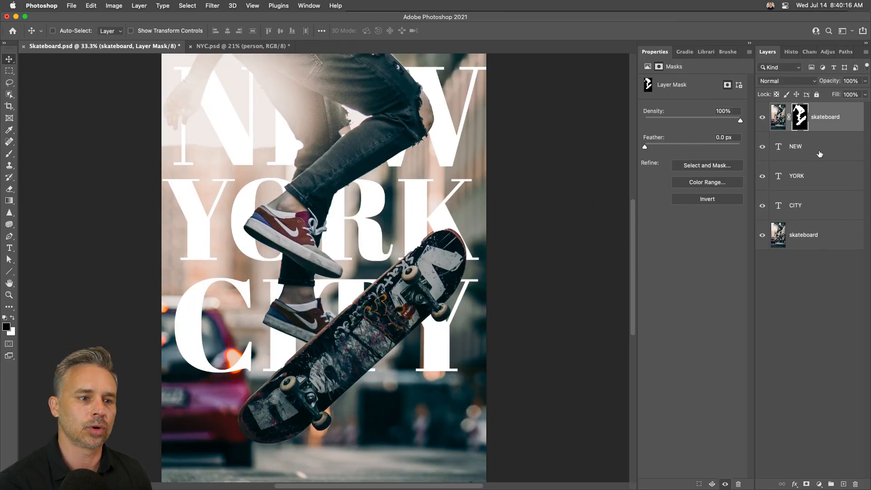
{"action": "left_click", "coordinate": [796, 205]}
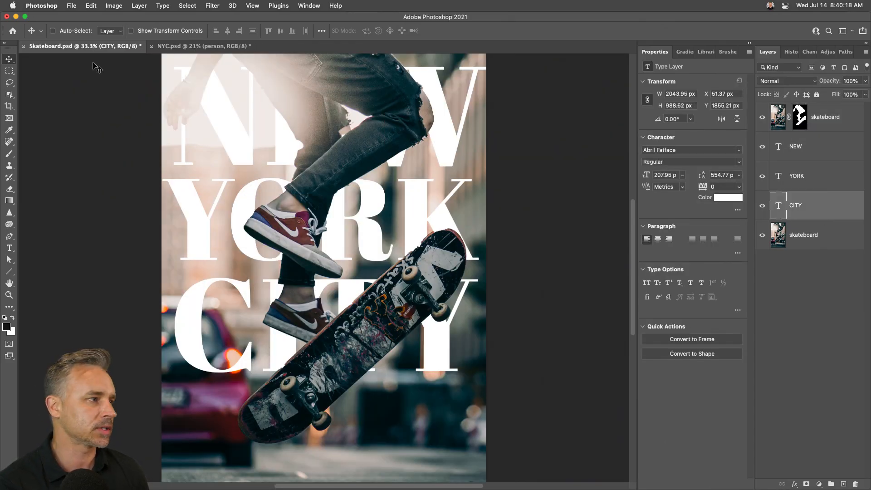
- Switch to NYC.psd and view the woman's person-layer mask as a white silhouette on its own
{"action": "left_click", "coordinate": [203, 45]}
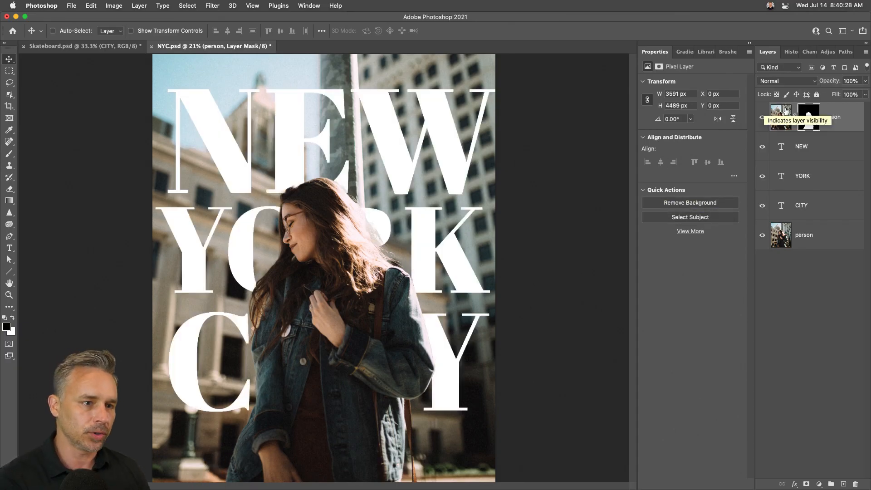
{"action": "left_click", "coordinate": [809, 117]}
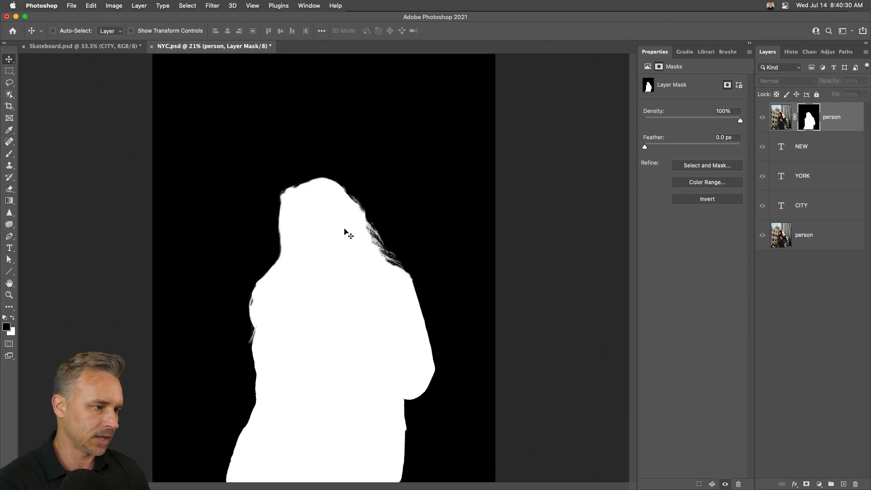
- Refine the woman's mask with Real-time Refinement, output it as a new masked layer, and return to the composite view
{"action": "left_click", "coordinate": [707, 165]}
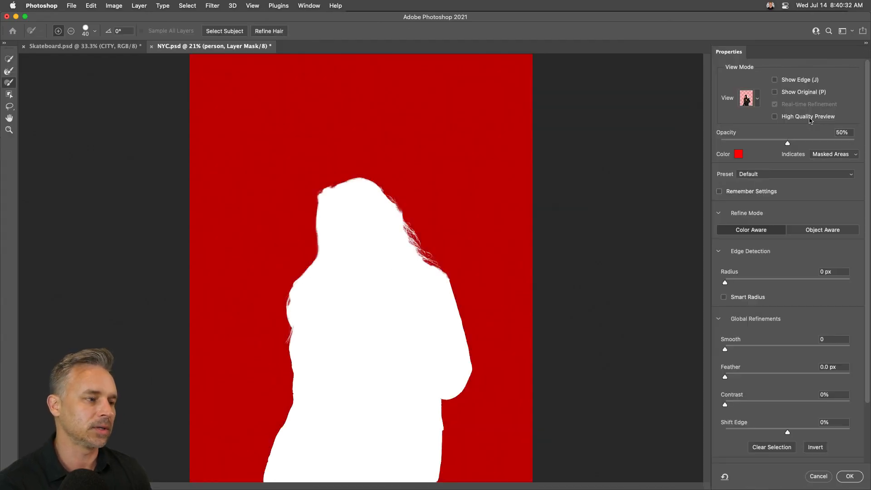
{"action": "left_click", "coordinate": [774, 104]}
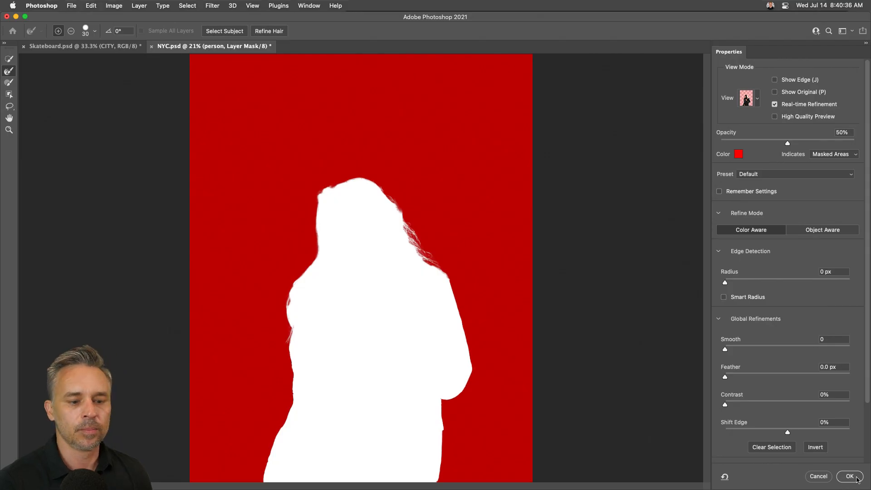
{"action": "left_click", "coordinate": [851, 477]}
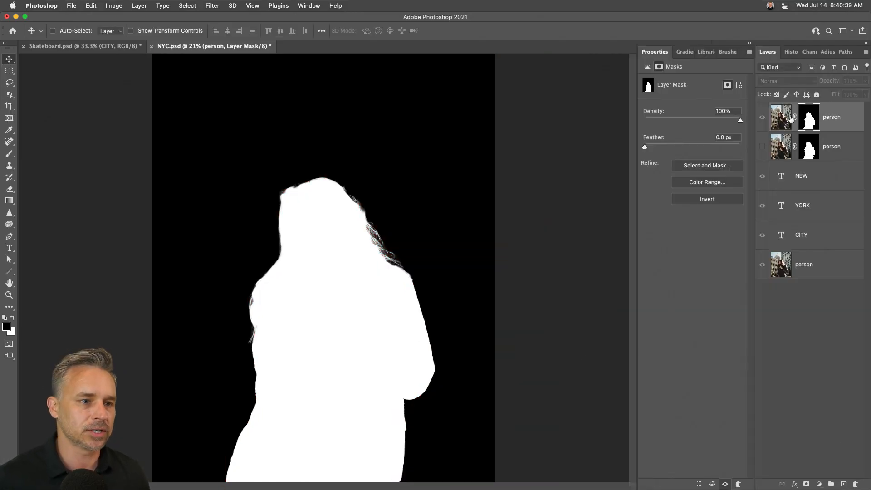
{"action": "left_click", "coordinate": [781, 117]}
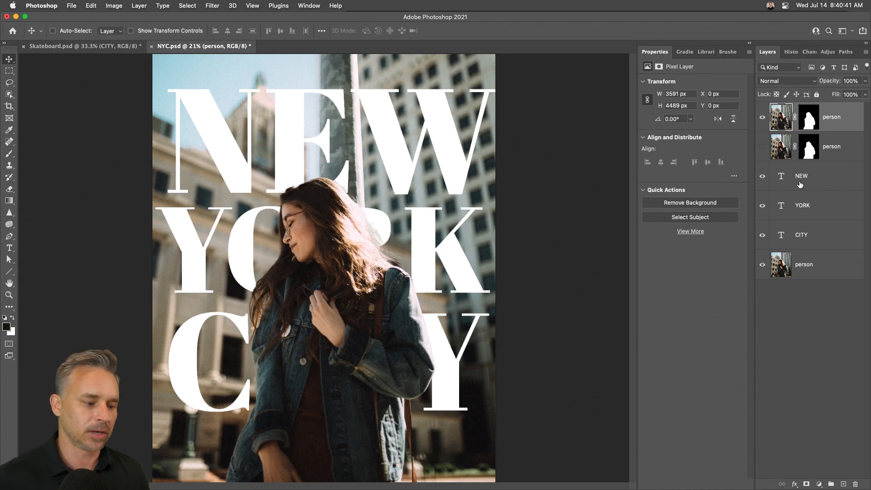